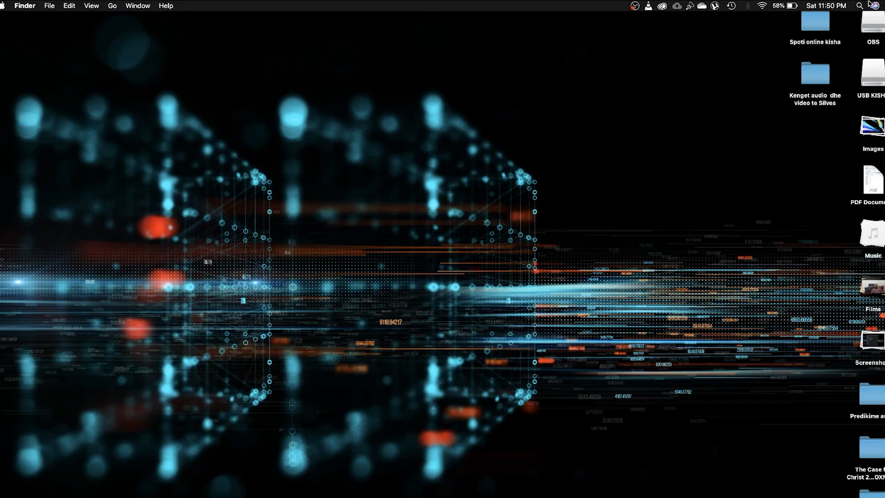
# - Search Spotlight for 'Disk Utility' and launch the Disk Utility result
pyautogui.click(874, 5)
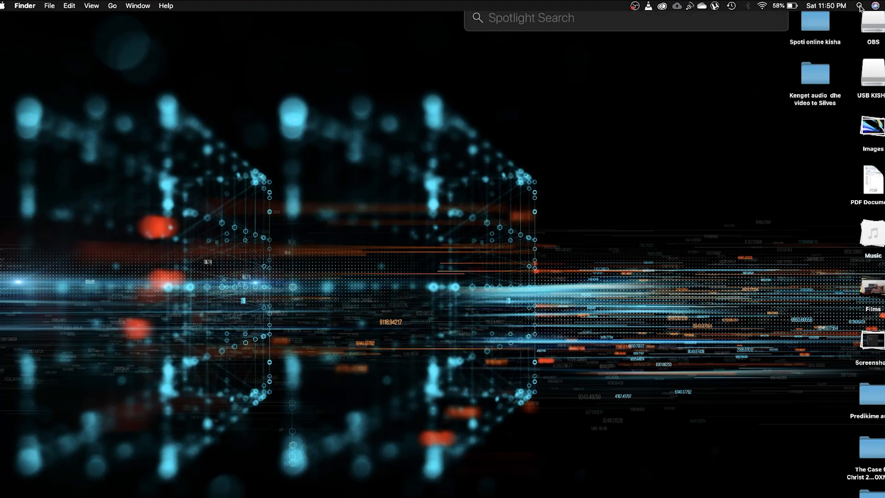
pyautogui.write('dictionary')
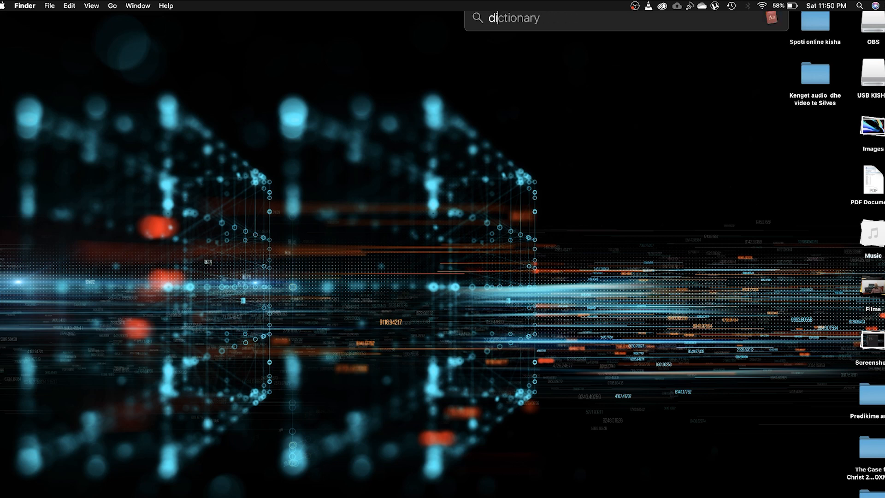
pyautogui.write('Disk Utility')
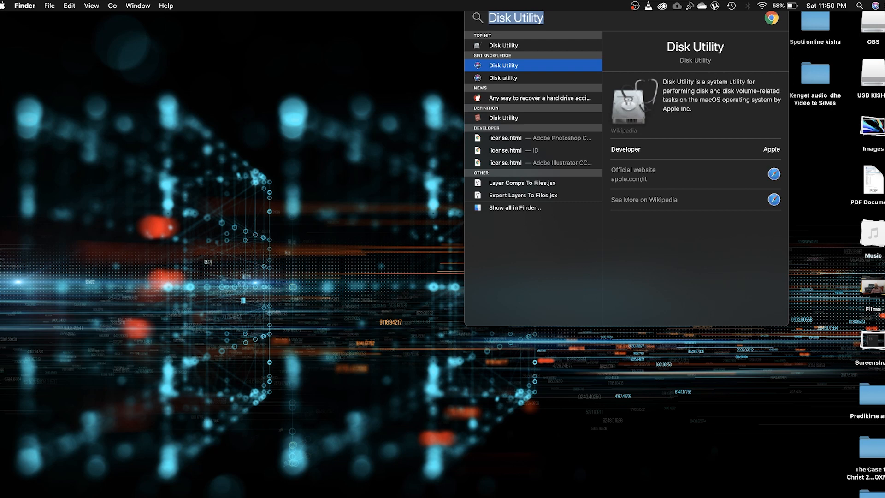
pyautogui.click(503, 45)
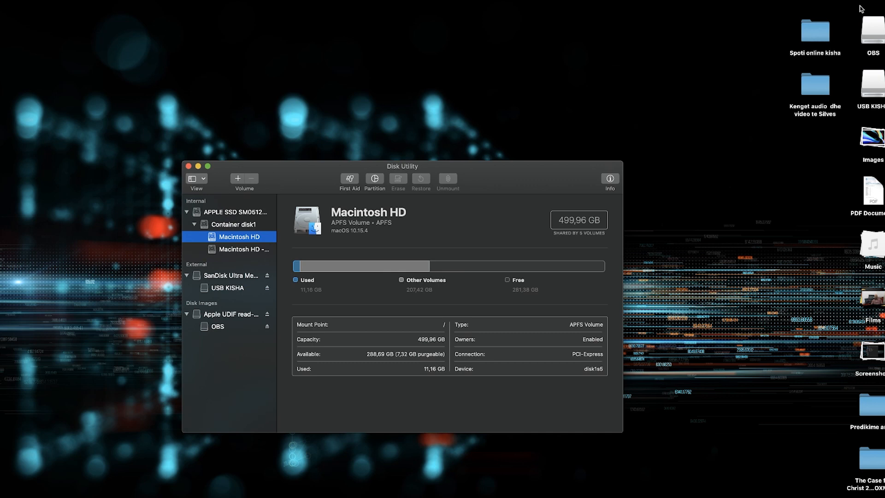
# - Select the SanDisk Ultra Media external drive and bring up its Erase options
pyautogui.click(227, 288)
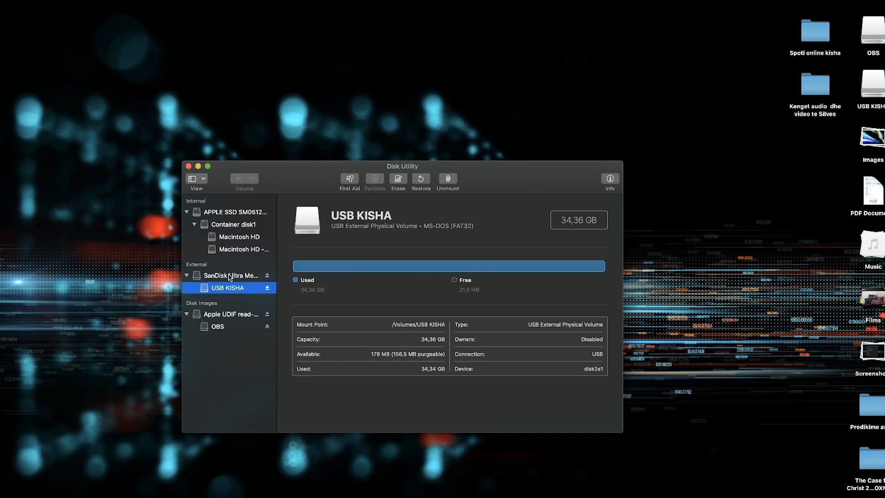
pyautogui.click(230, 275)
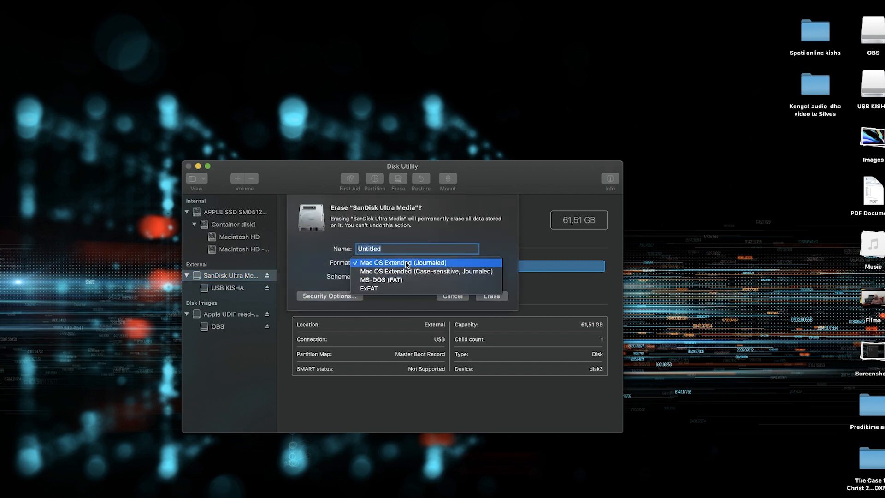
# - Erase SanDisk Ultra Media as Mac OS Extended (Journaled), dismiss the report, and quit Disk Utility
pyautogui.click(402, 262)
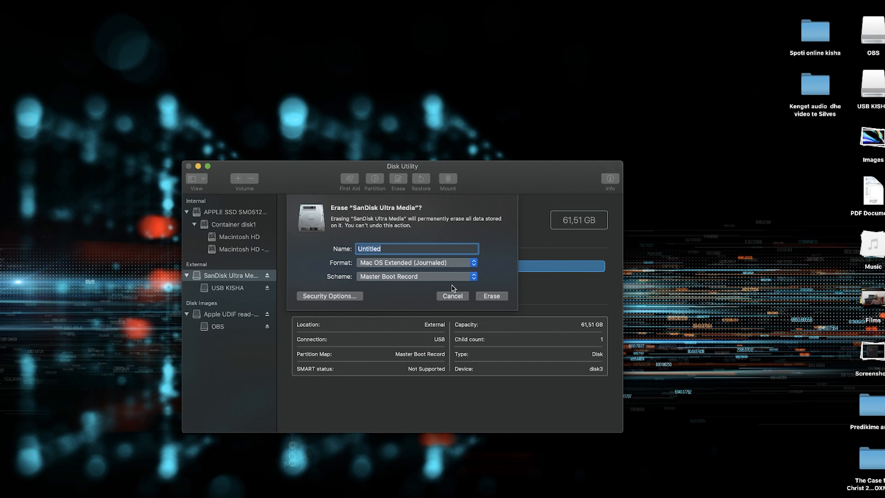
pyautogui.click(489, 296)
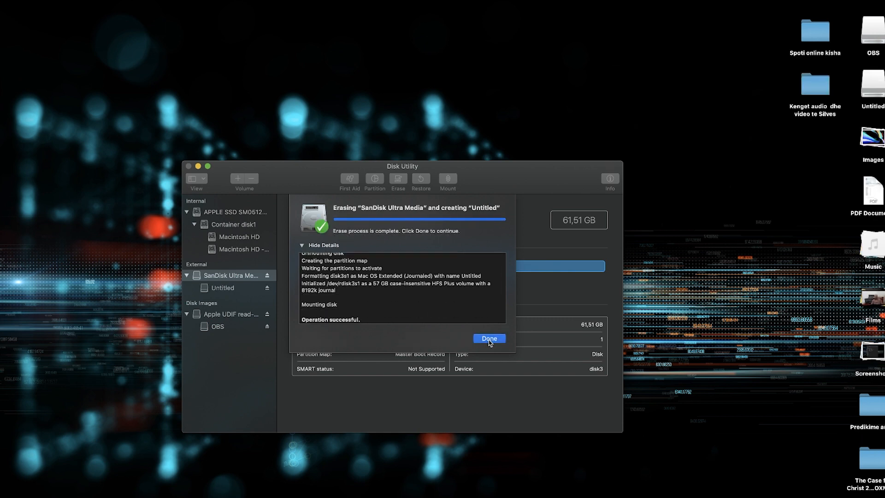
pyautogui.click(489, 337)
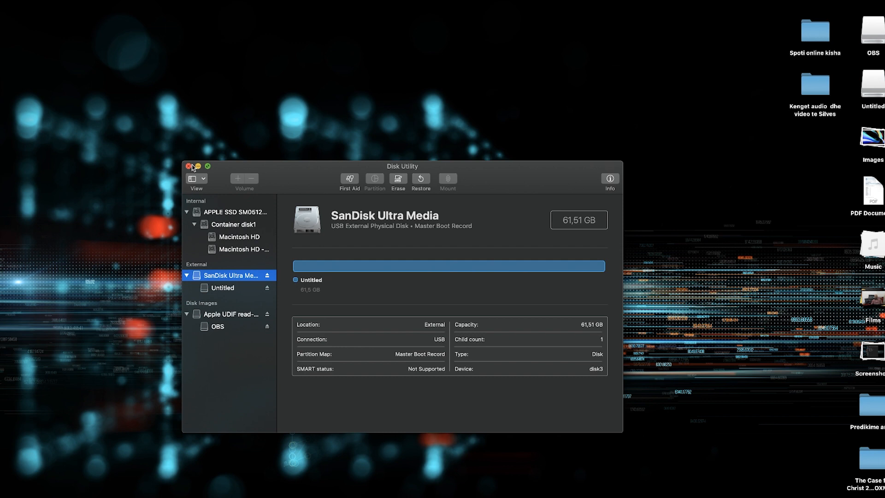
pyautogui.click(6, 6)
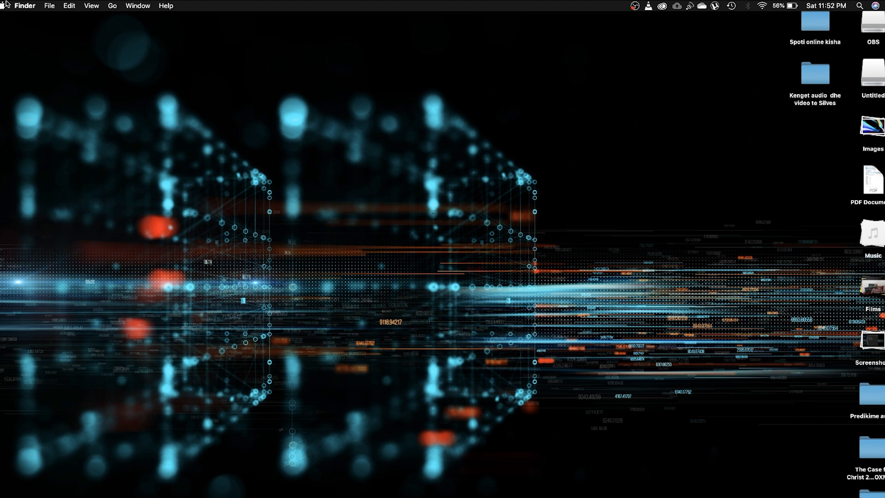
pyautogui.moveTo(6, 6)
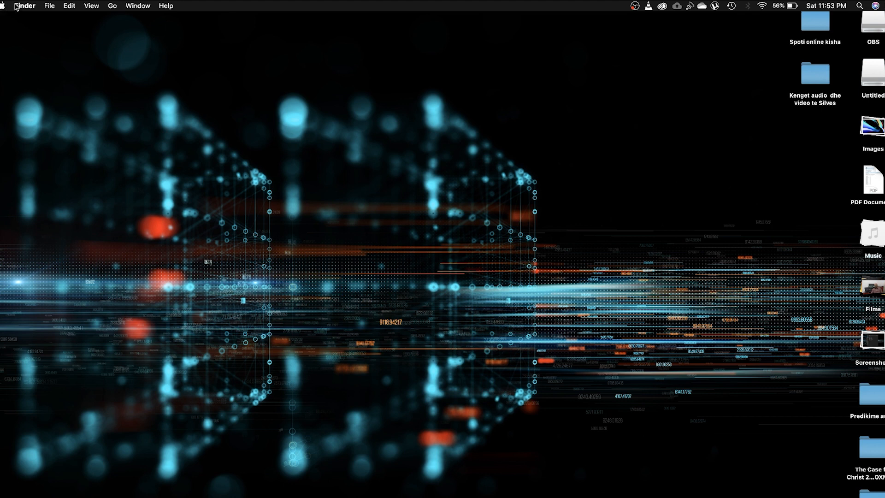
# - Open System Preferences from the Apple menu
pyautogui.click(6, 5)
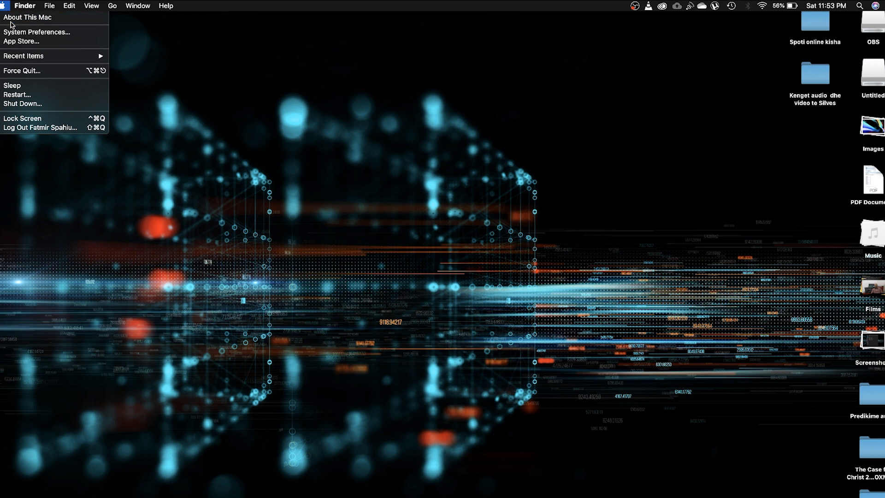
pyautogui.click(36, 32)
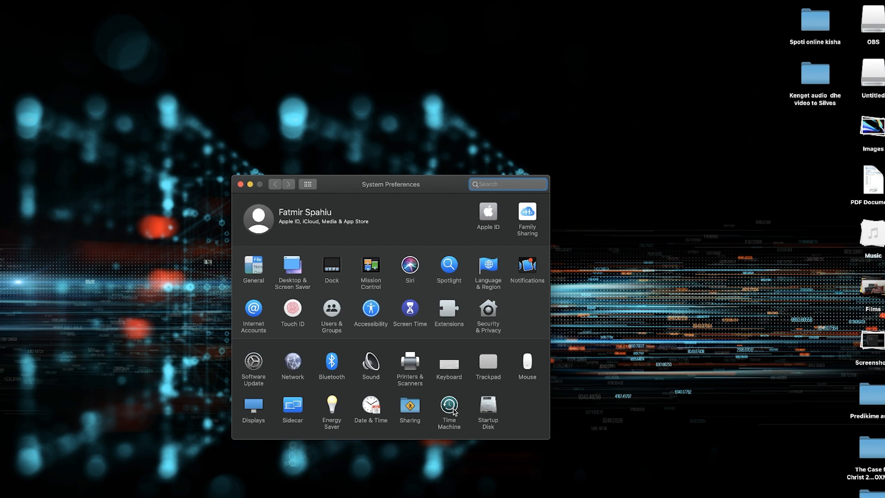
# - Make the 32,59 GB Fatmiri 500 disk Time Machine's backup destination
pyautogui.click(448, 407)
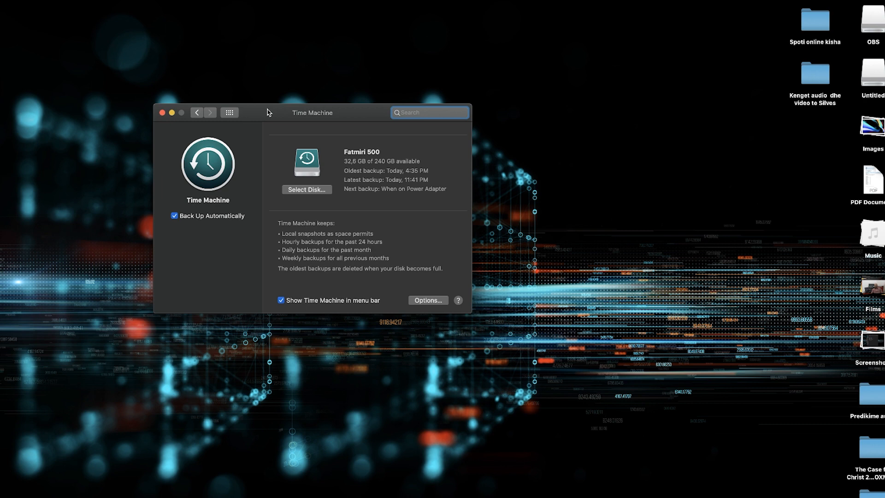
pyautogui.moveTo(357, 240)
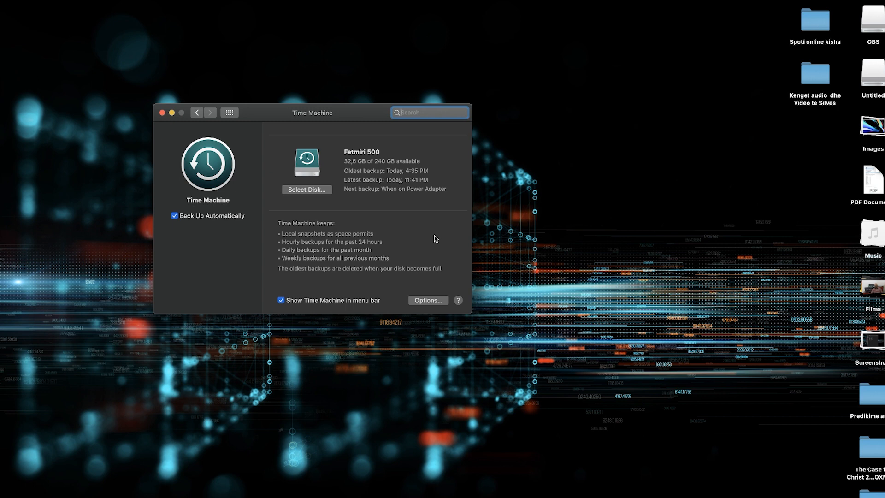
pyautogui.click(306, 189)
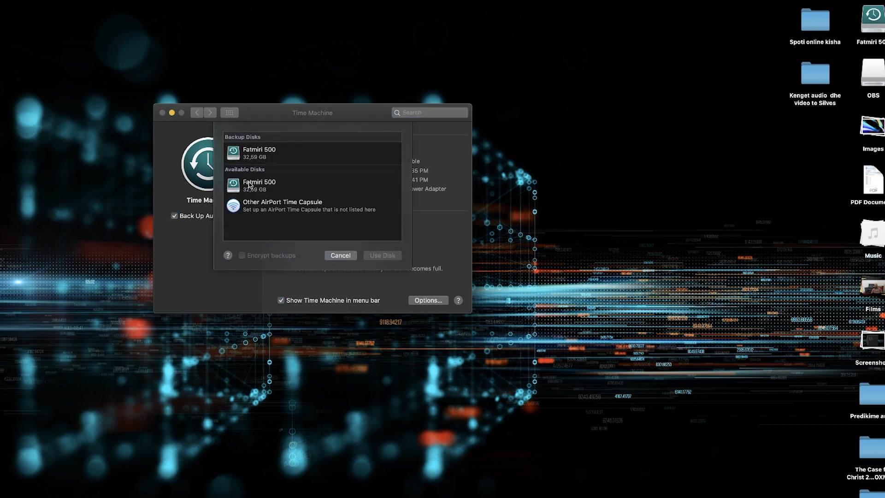
pyautogui.click(260, 186)
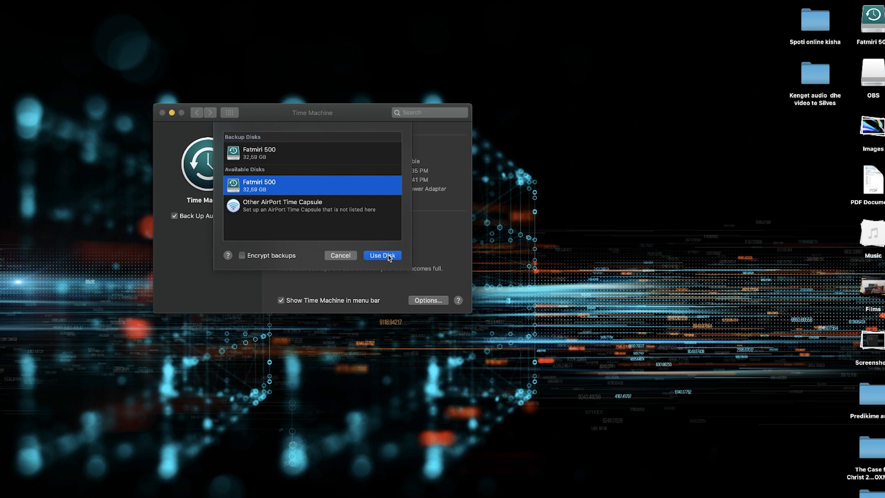
pyautogui.click(381, 254)
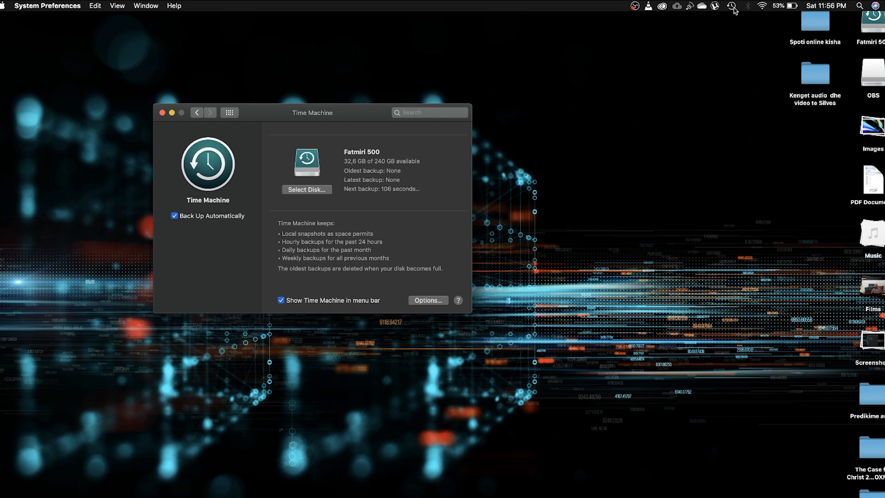
# - Show Time Machine's menu-bar status, which reports it is waiting to back up
pyautogui.click(730, 6)
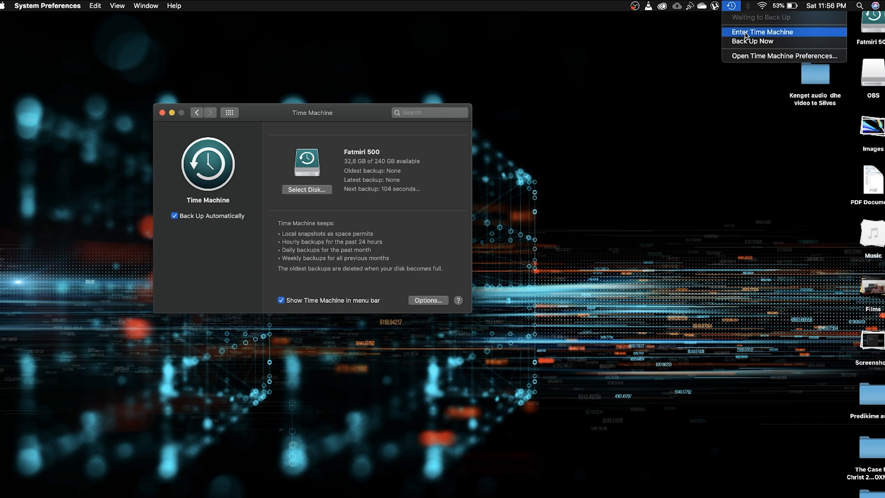
pyautogui.moveTo(759, 41)
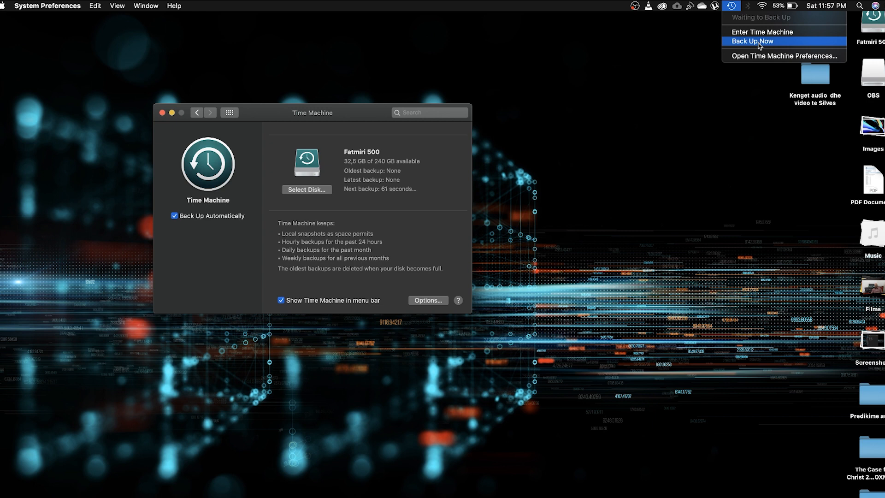
pyautogui.moveTo(714, 140)
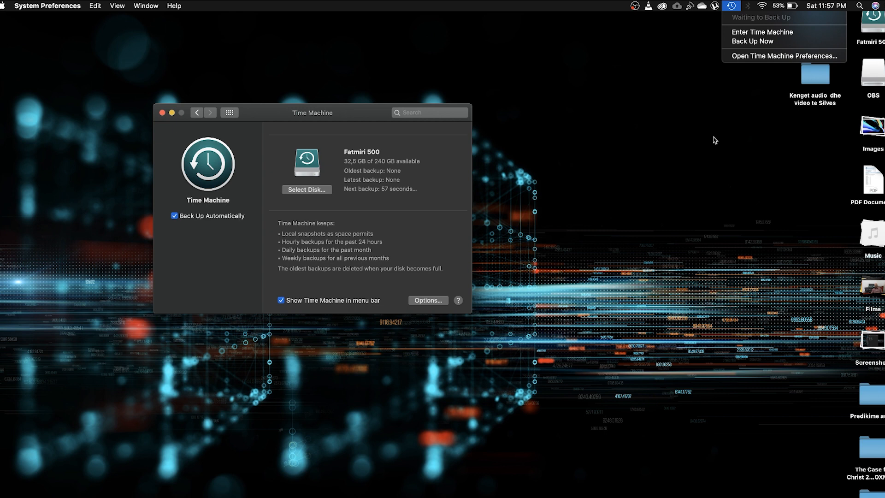